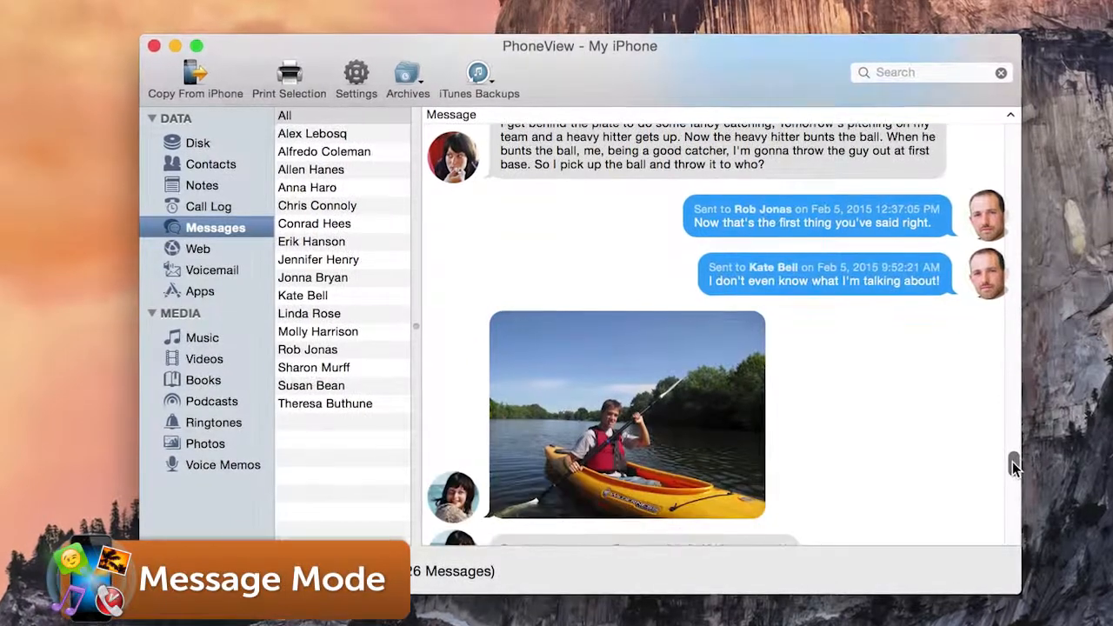
pyautogui.scroll(-3)
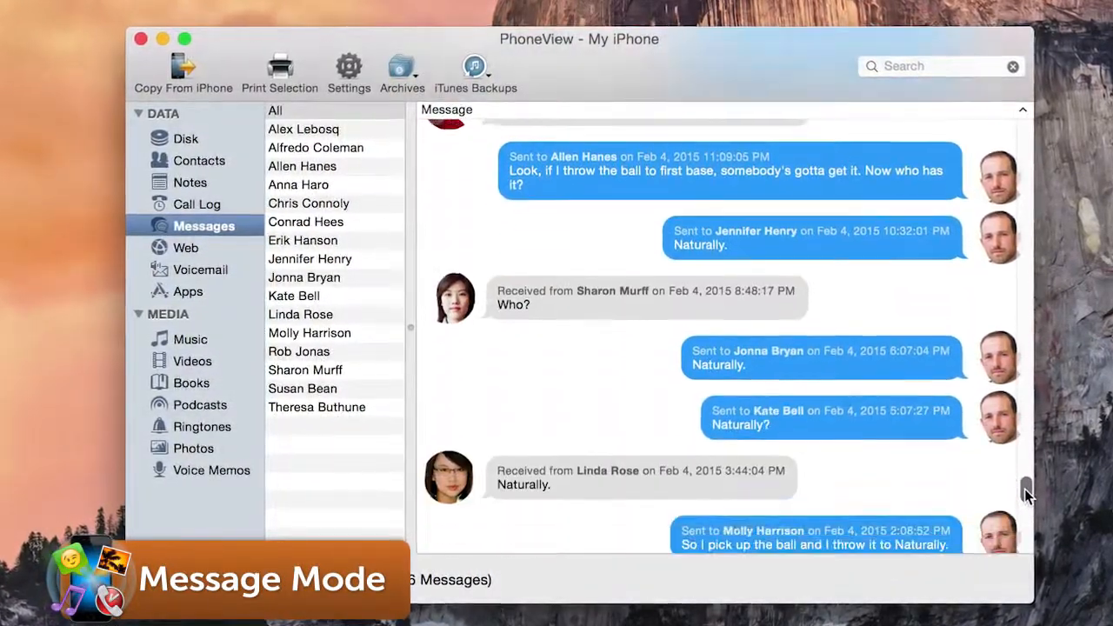
pyautogui.click(254, 21)
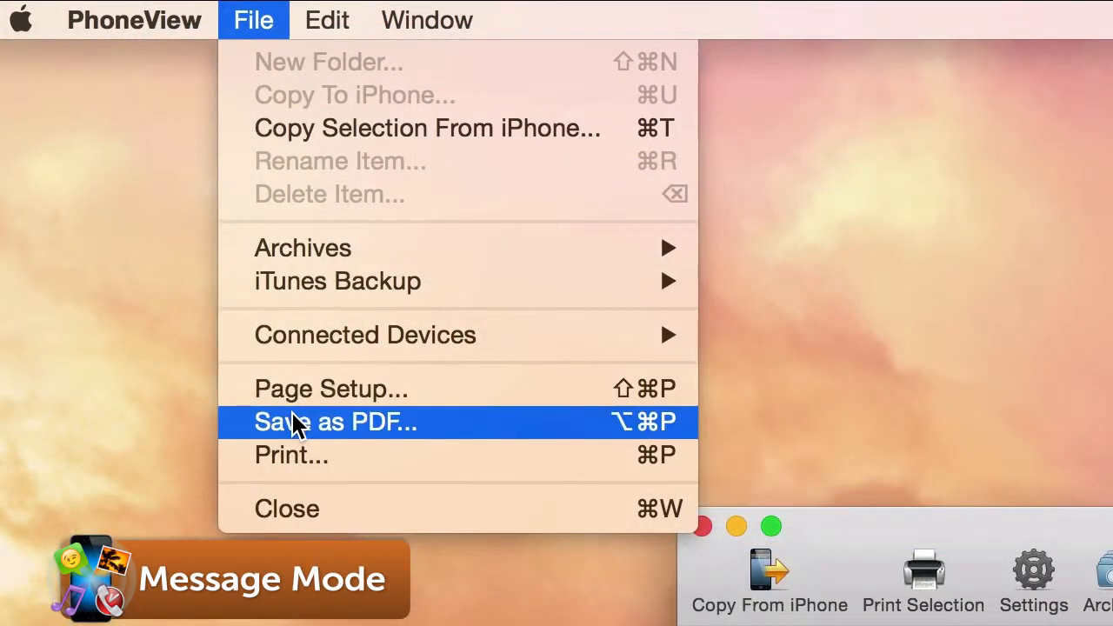
pyautogui.click(333, 422)
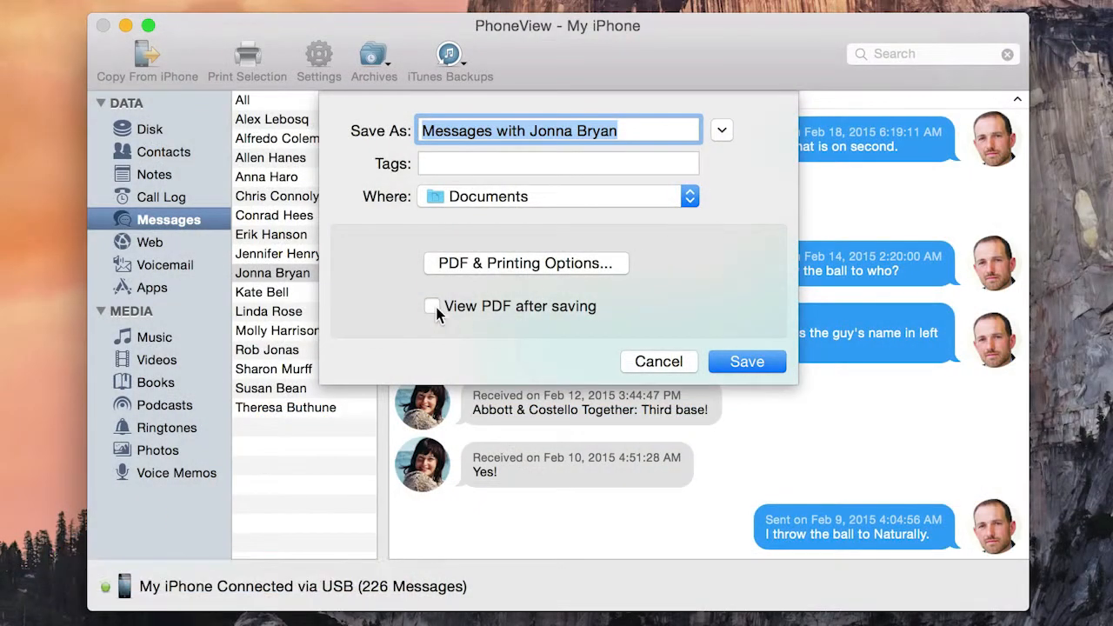
pyautogui.click(746, 360)
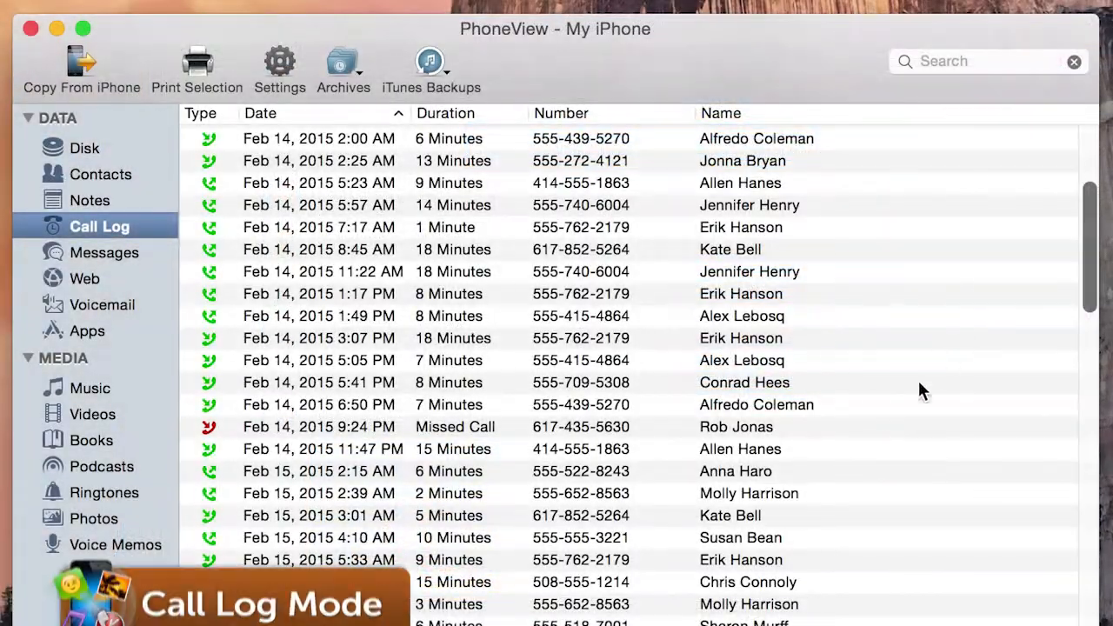
pyautogui.write('Rob')
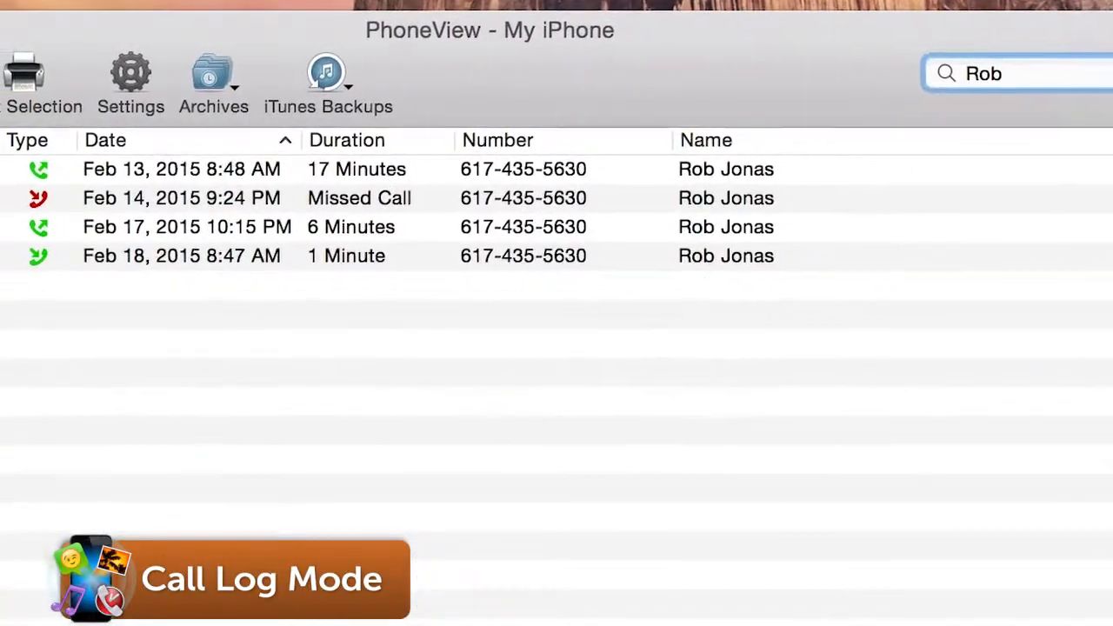
pyautogui.click(143, 274)
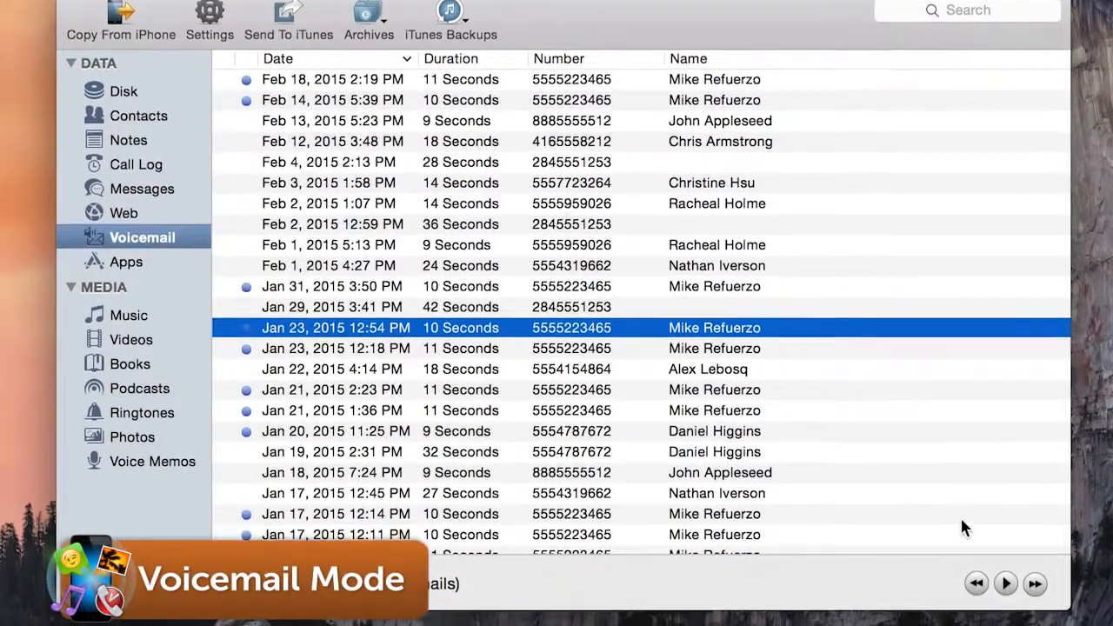
# Step: Browse the installed apps list, then switch to the music library
pyautogui.click(1004, 581)
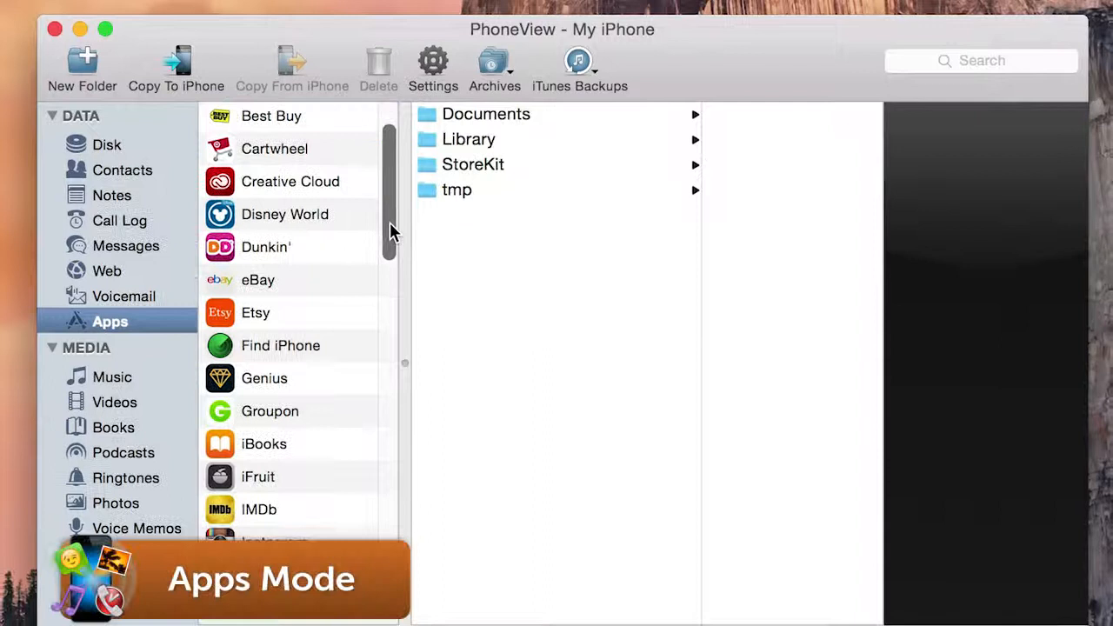
pyautogui.scroll(-3)
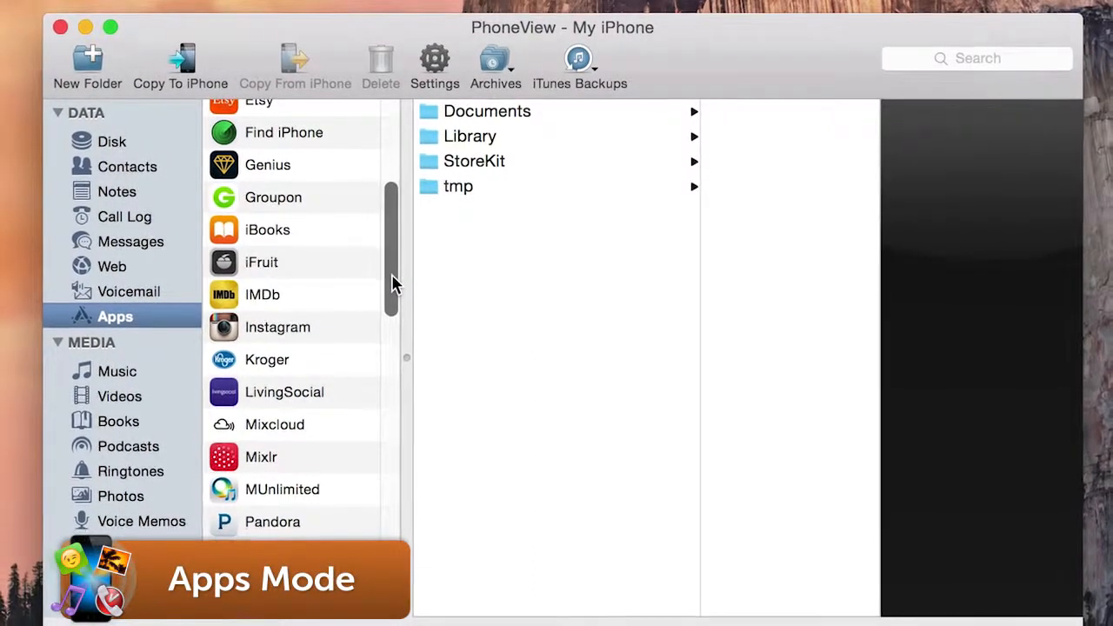
pyautogui.click(261, 261)
pyautogui.write('B')
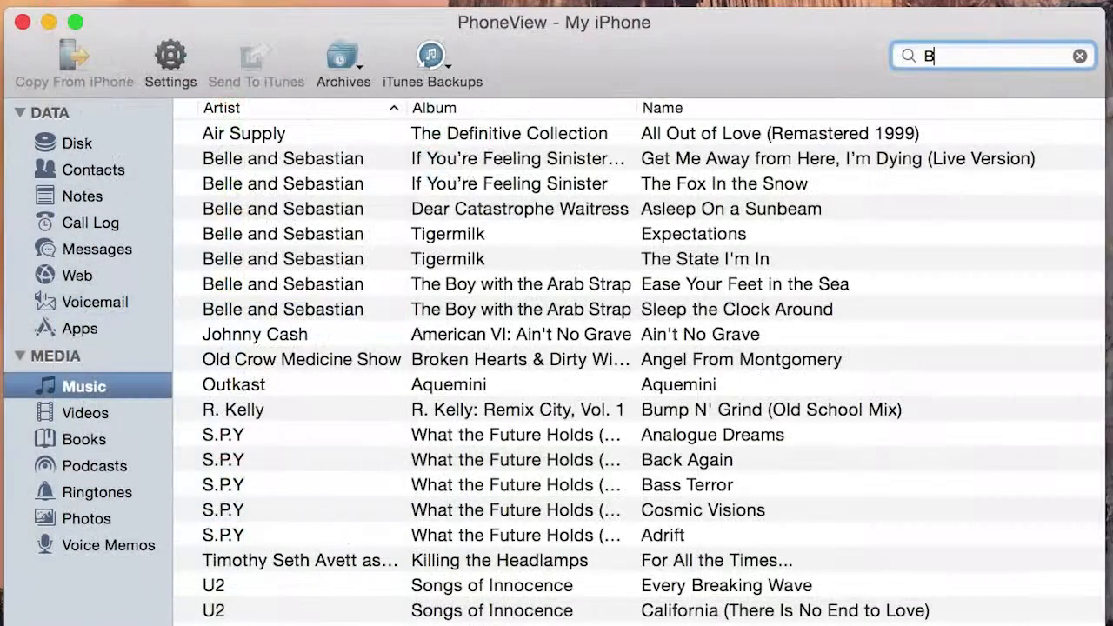
# Step: Narrow the music to 'Belle' tracks, then return to Messages
pyautogui.write('elle')
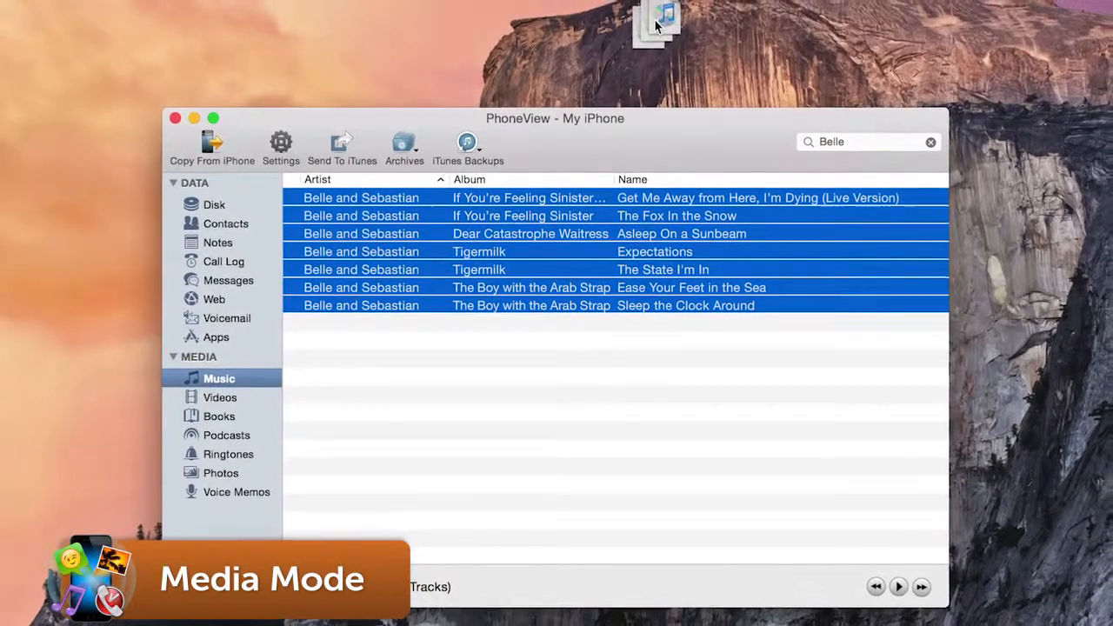
pyautogui.click(219, 473)
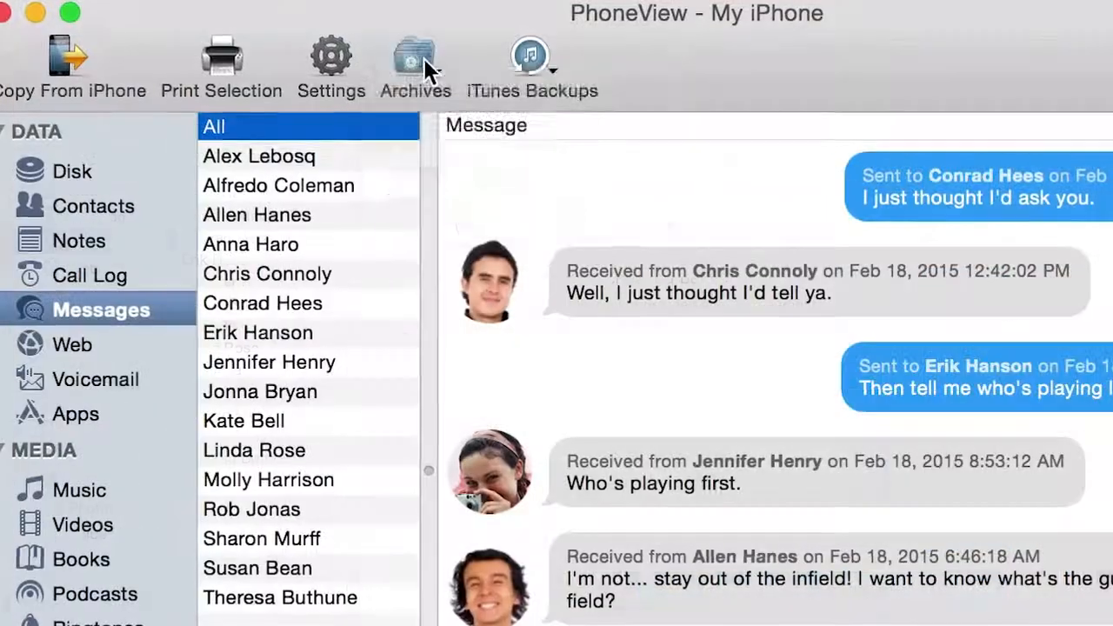
pyautogui.click(413, 61)
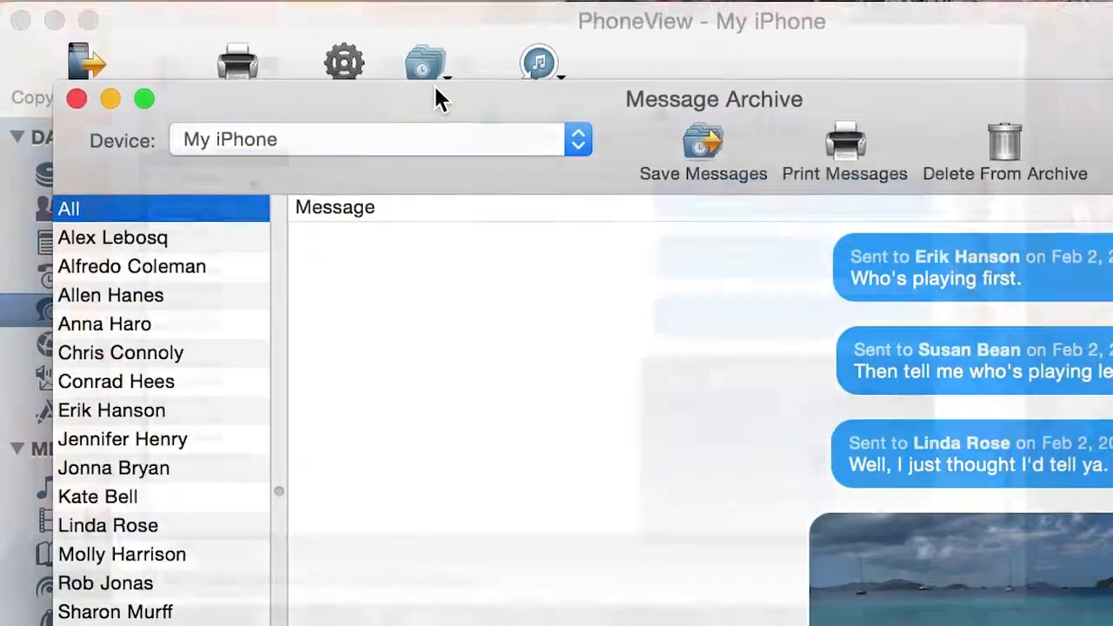
pyautogui.click(191, 193)
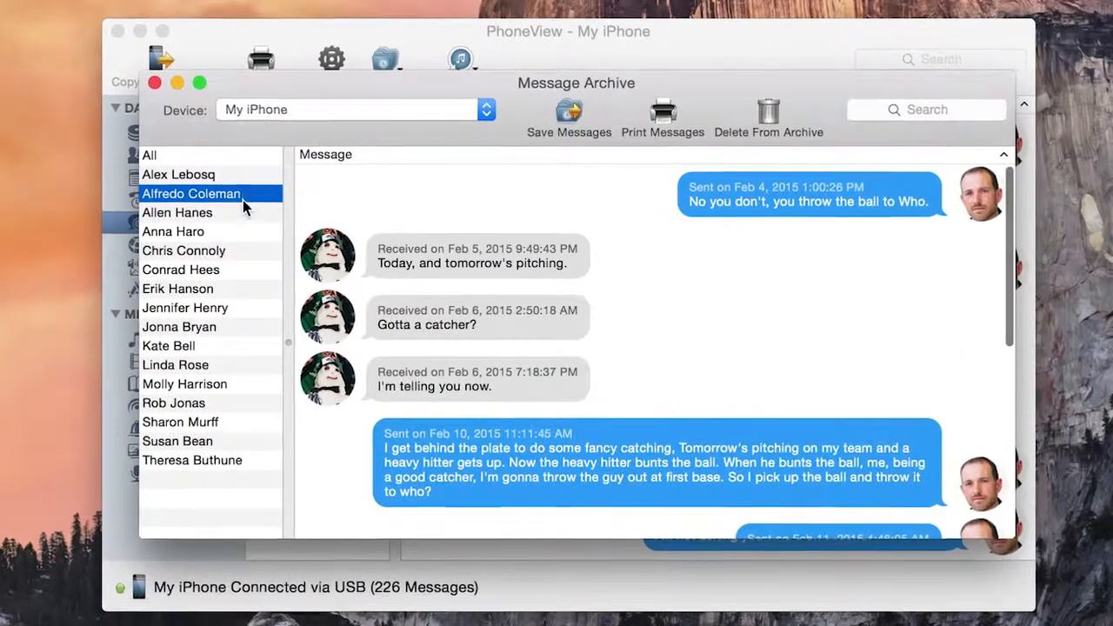
pyautogui.click(174, 232)
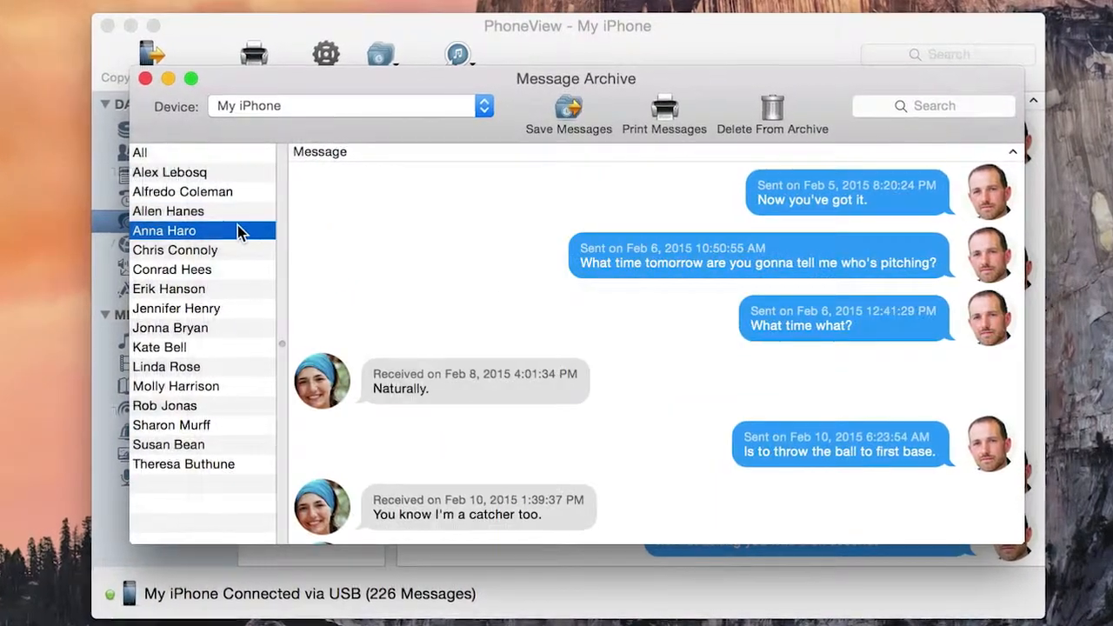
# Step: Search the archive for 'Erik' and scroll his conversation history
pyautogui.write('Erik')
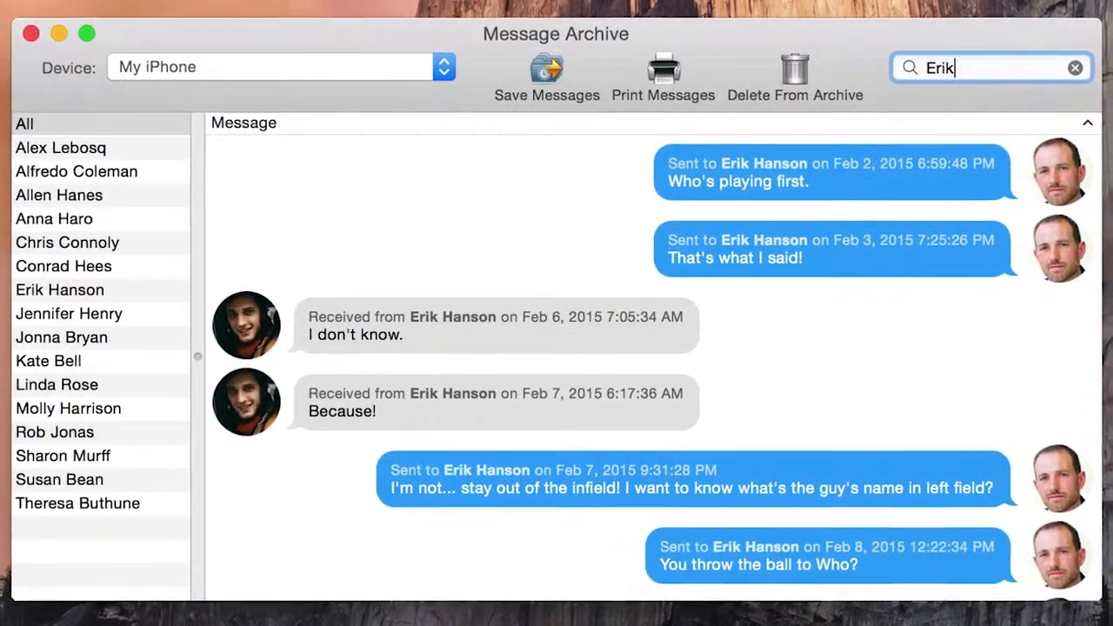
pyautogui.scroll(-3)
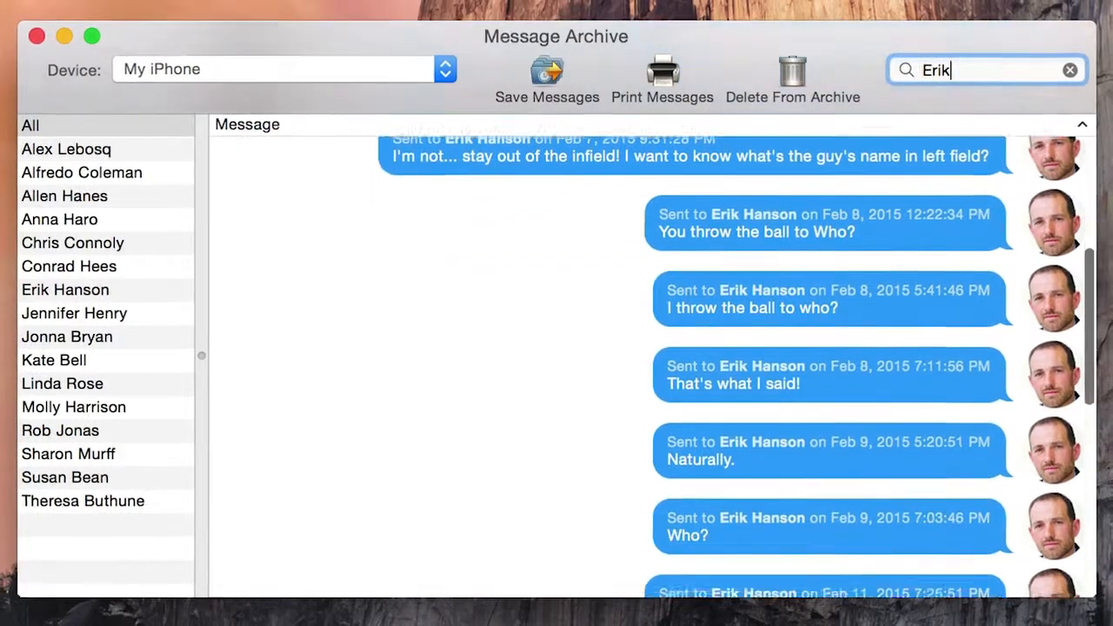
pyautogui.scroll(-3)
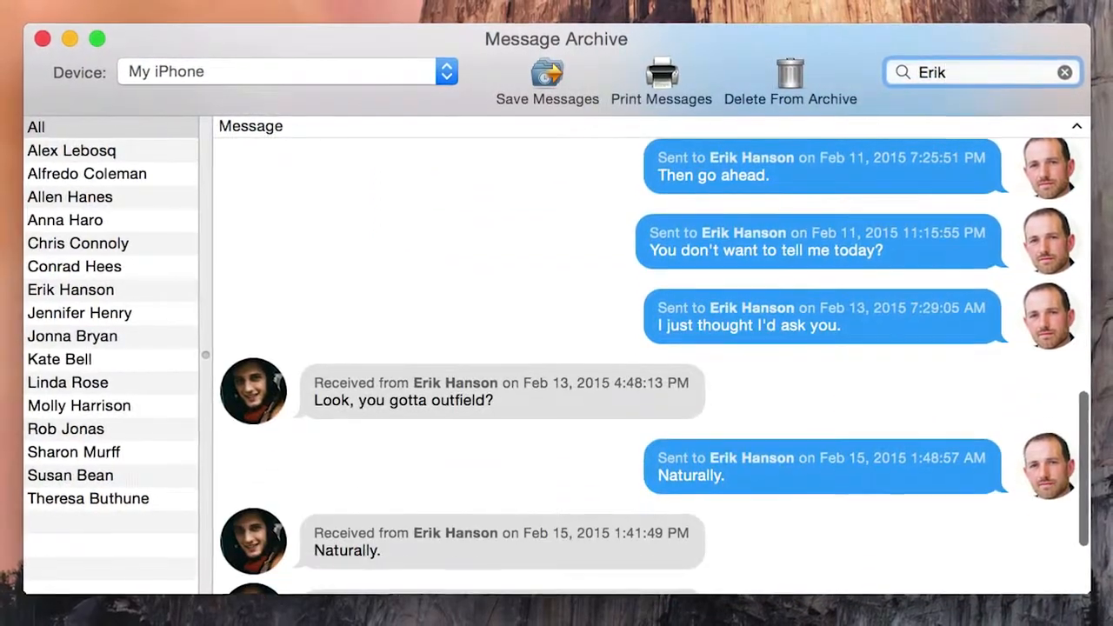